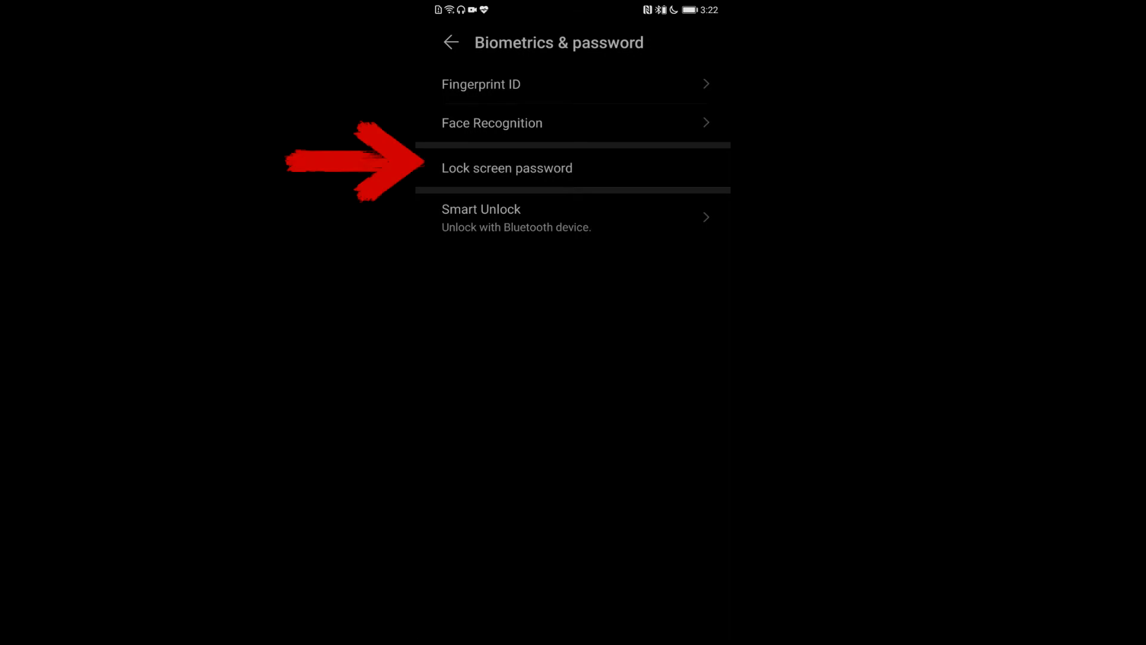
Step: Create a 6-digit lock screen PIN, entering it twice to confirm
click(507, 167)
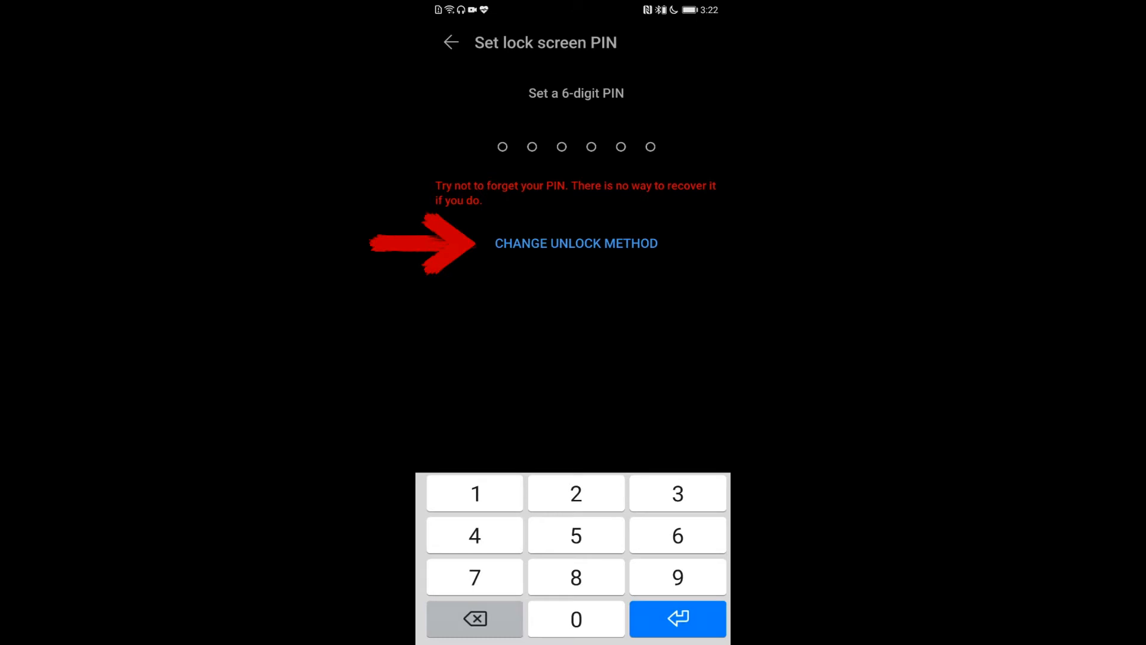
click(576, 243)
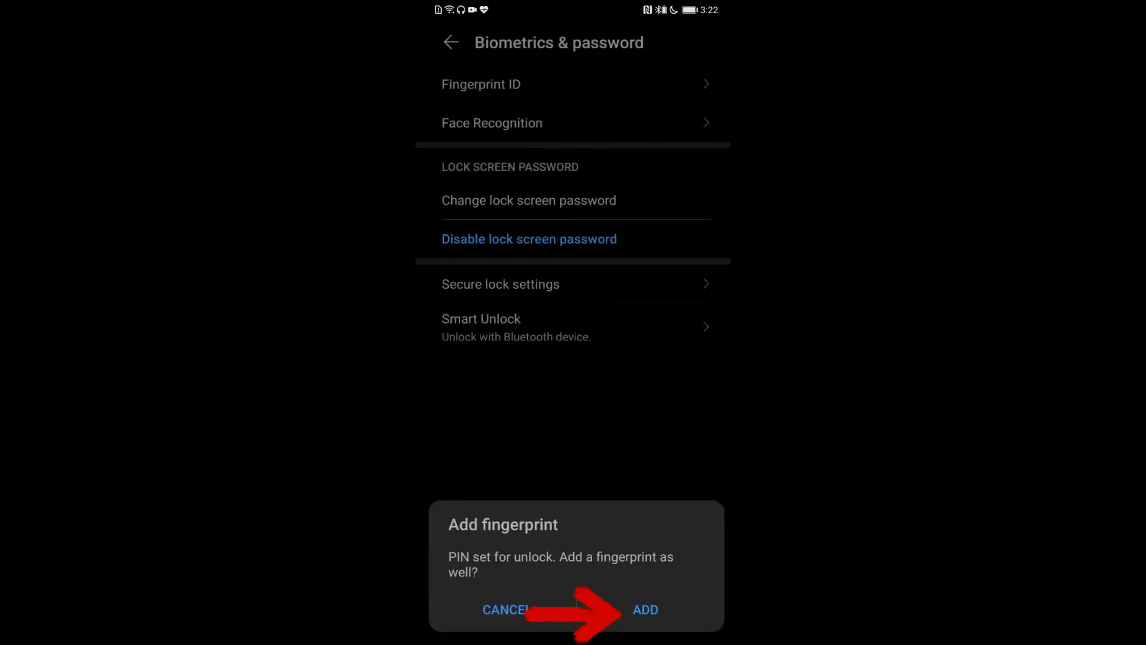
Step: Add a fingerprint and scan it repeatedly on the in-screen sensor until enrolled
click(645, 608)
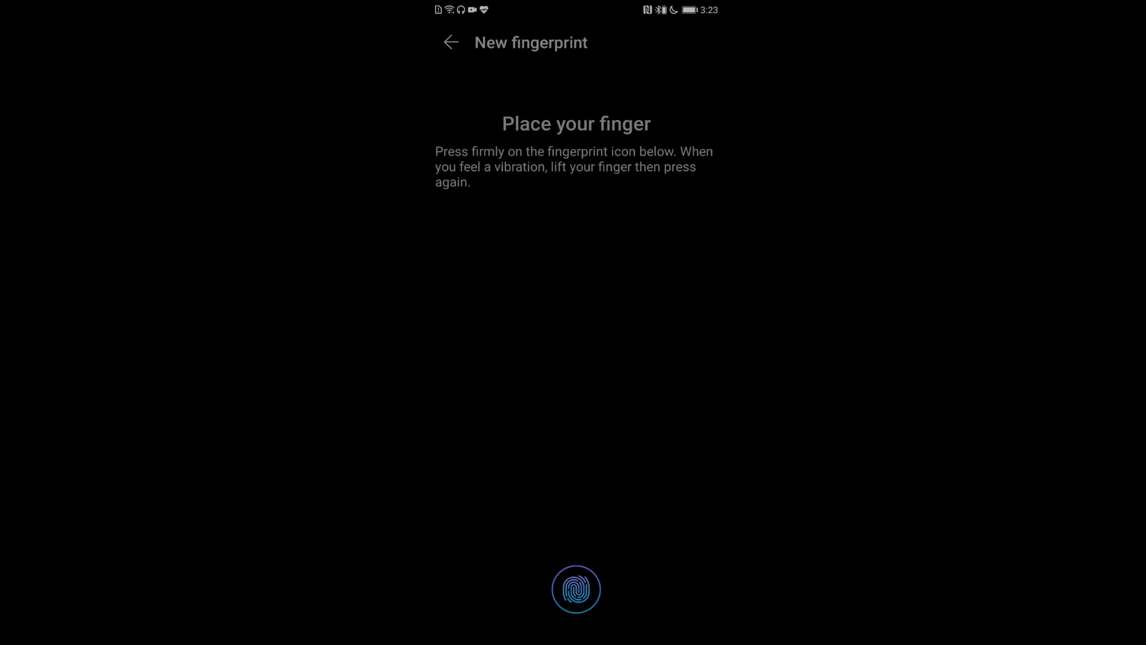
click(576, 589)
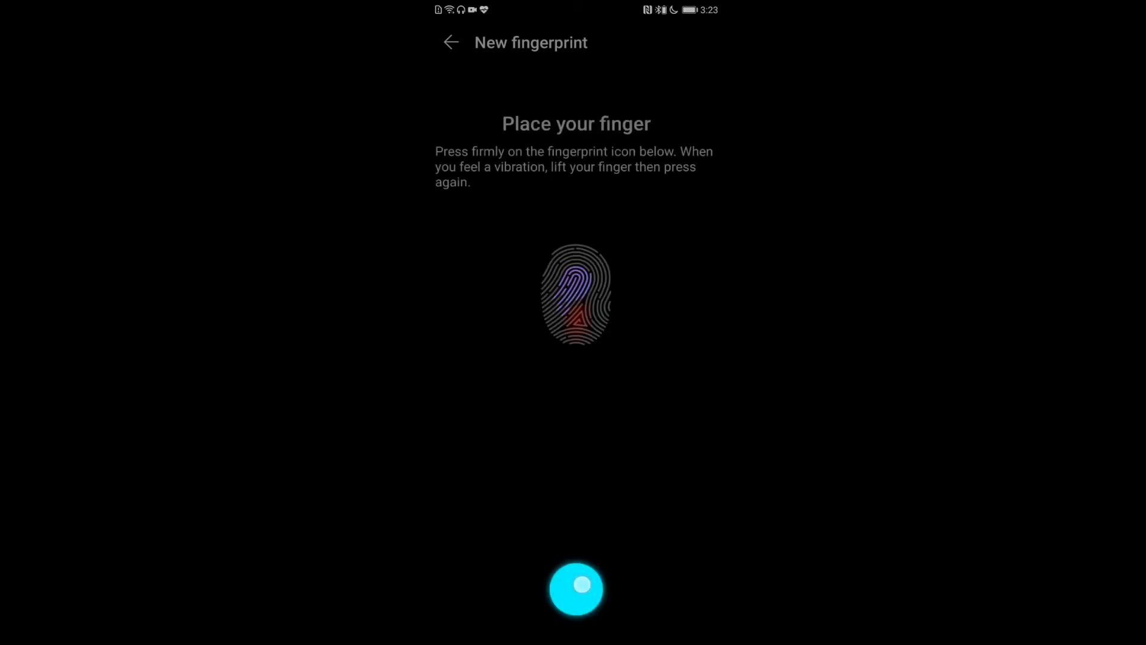
click(577, 589)
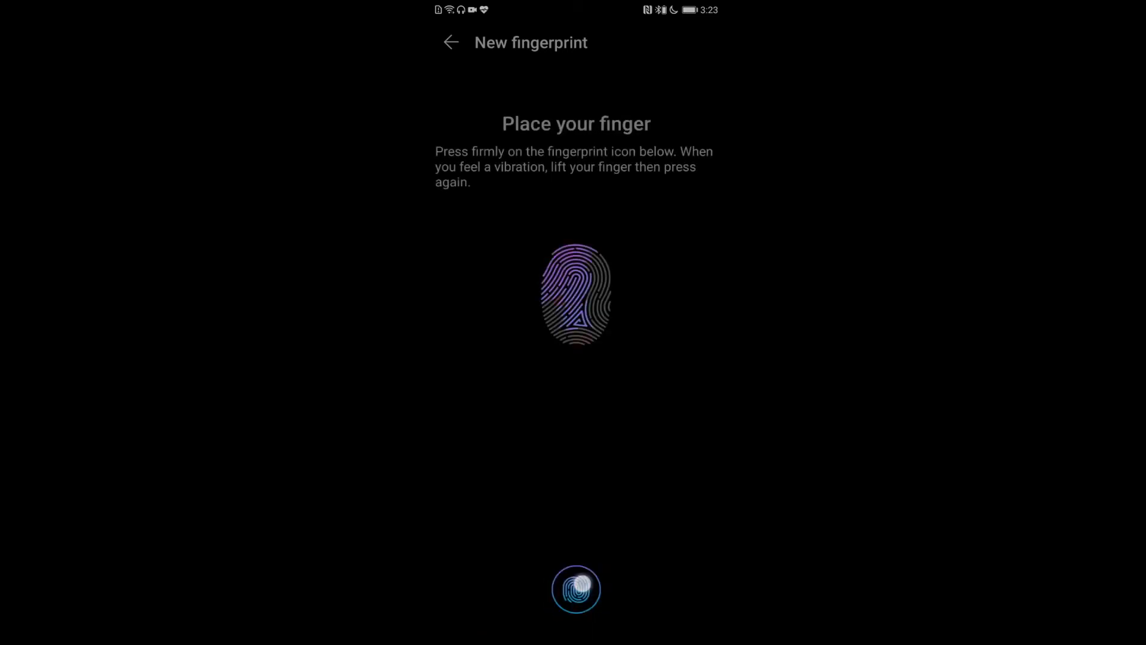
click(576, 589)
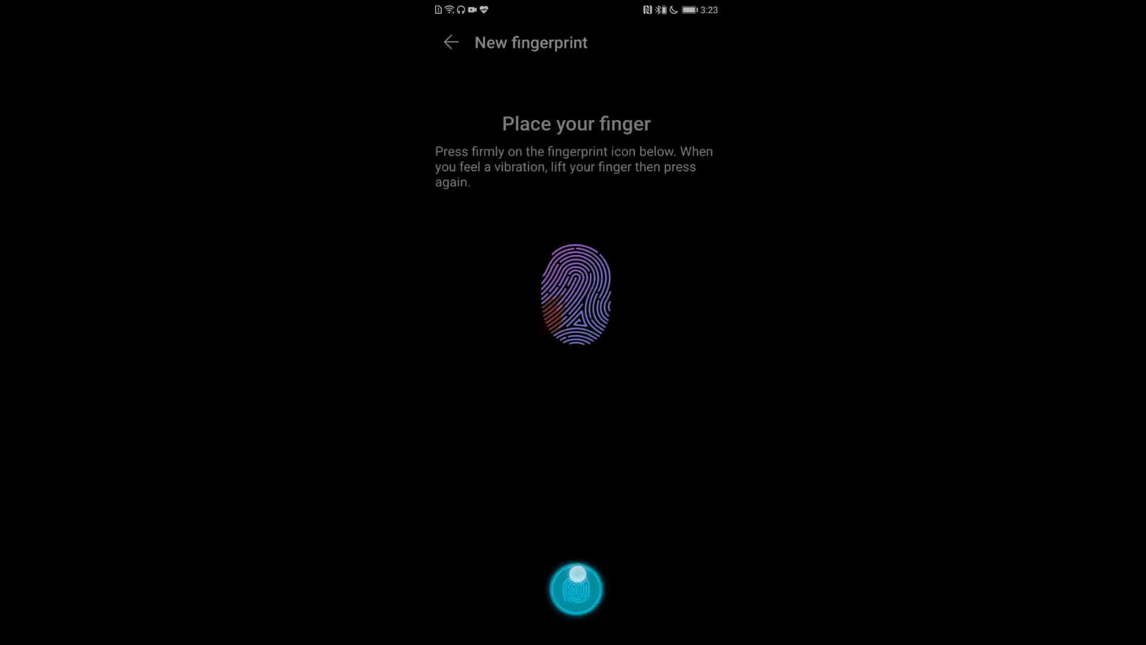
click(576, 588)
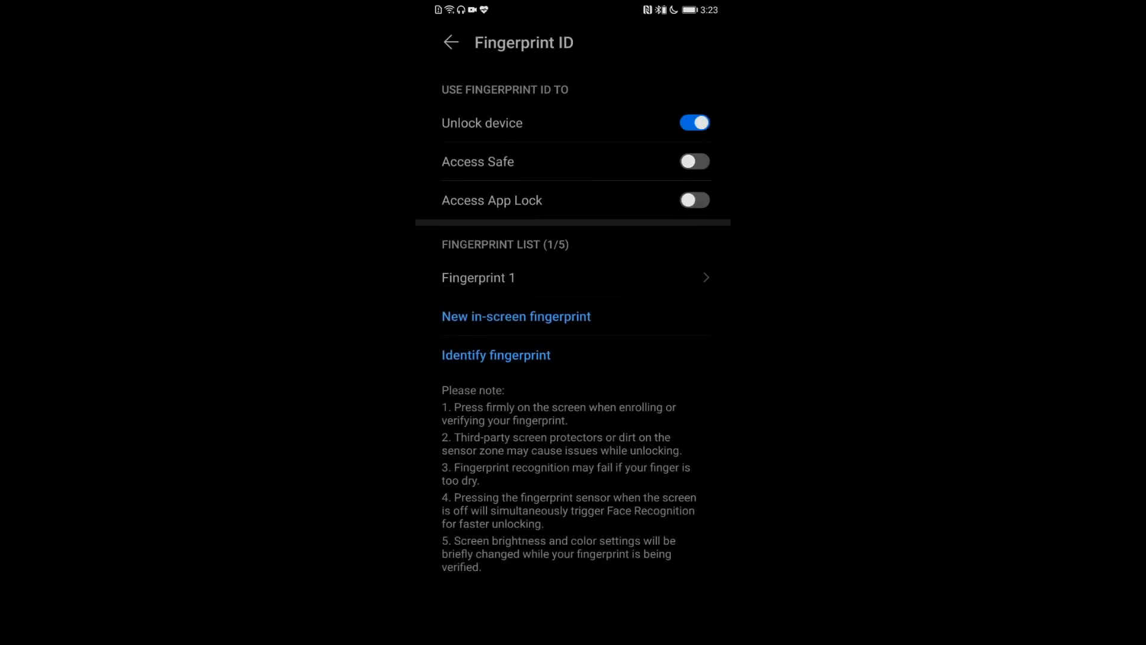
Step: Start Face Recognition setup from Biometrics & password so the camera begins scanning
click(450, 43)
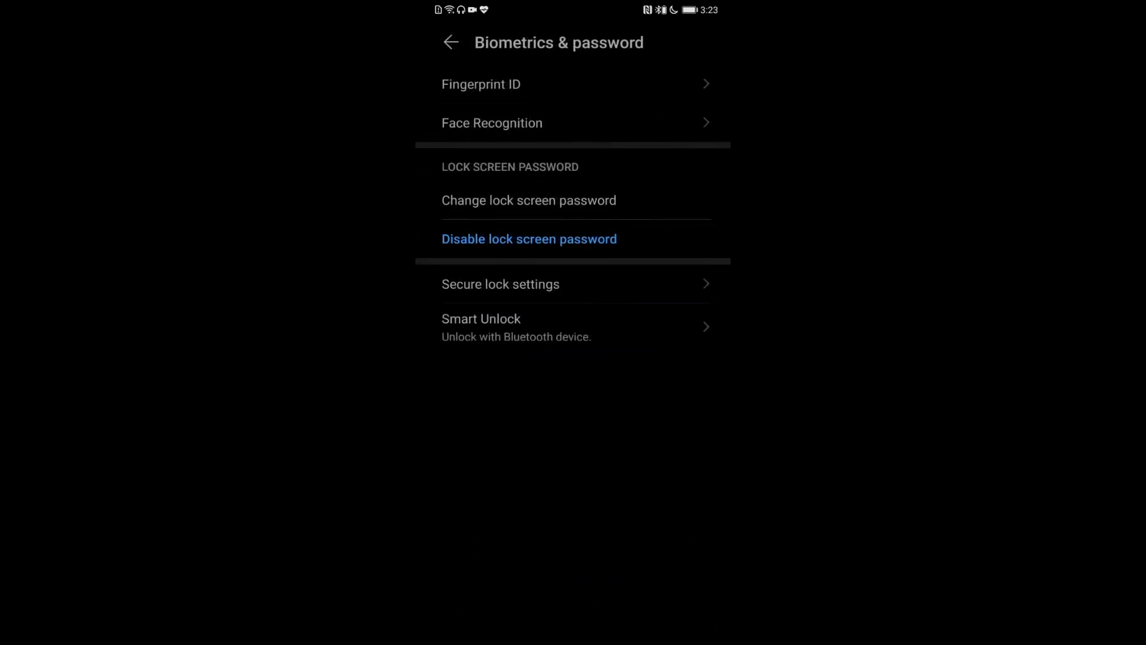
click(492, 121)
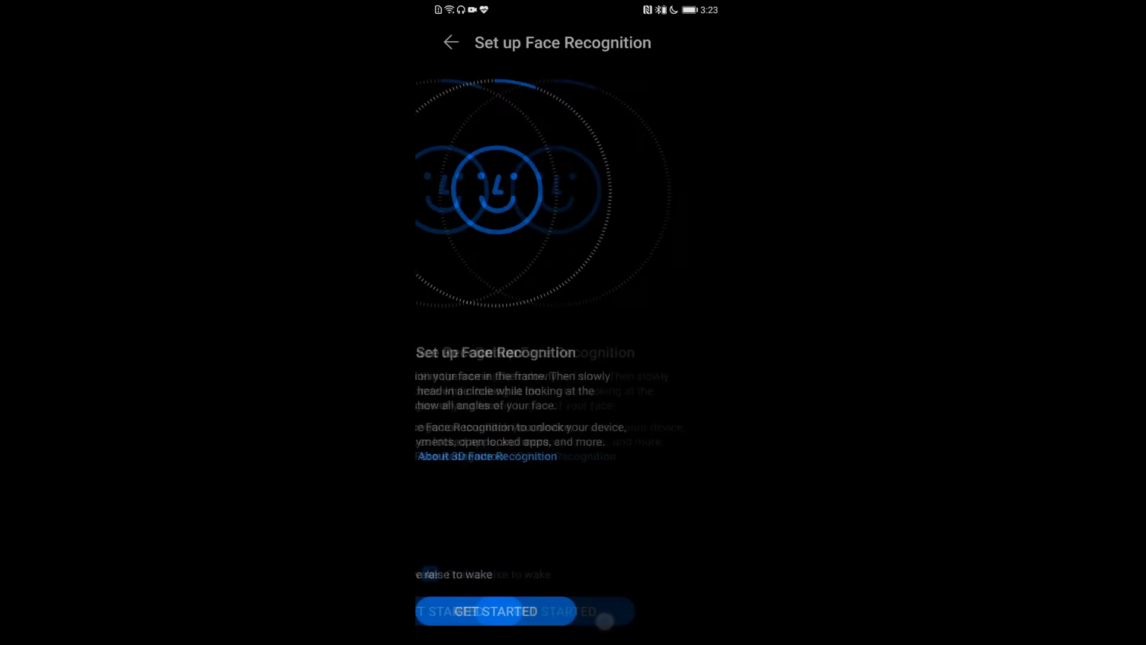
click(494, 611)
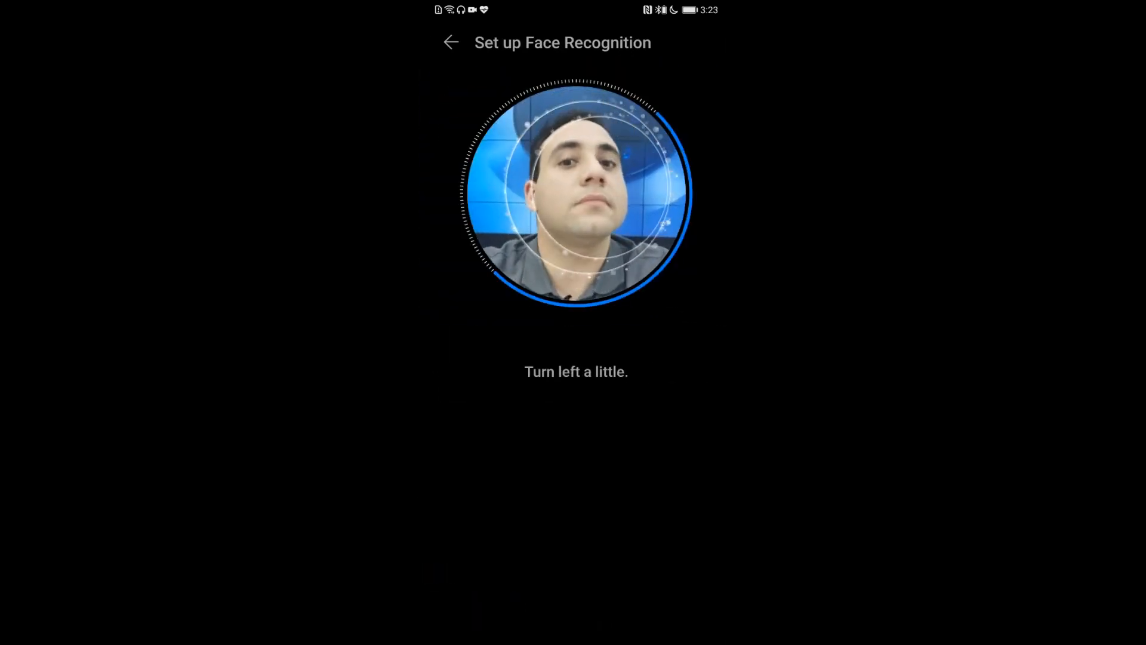